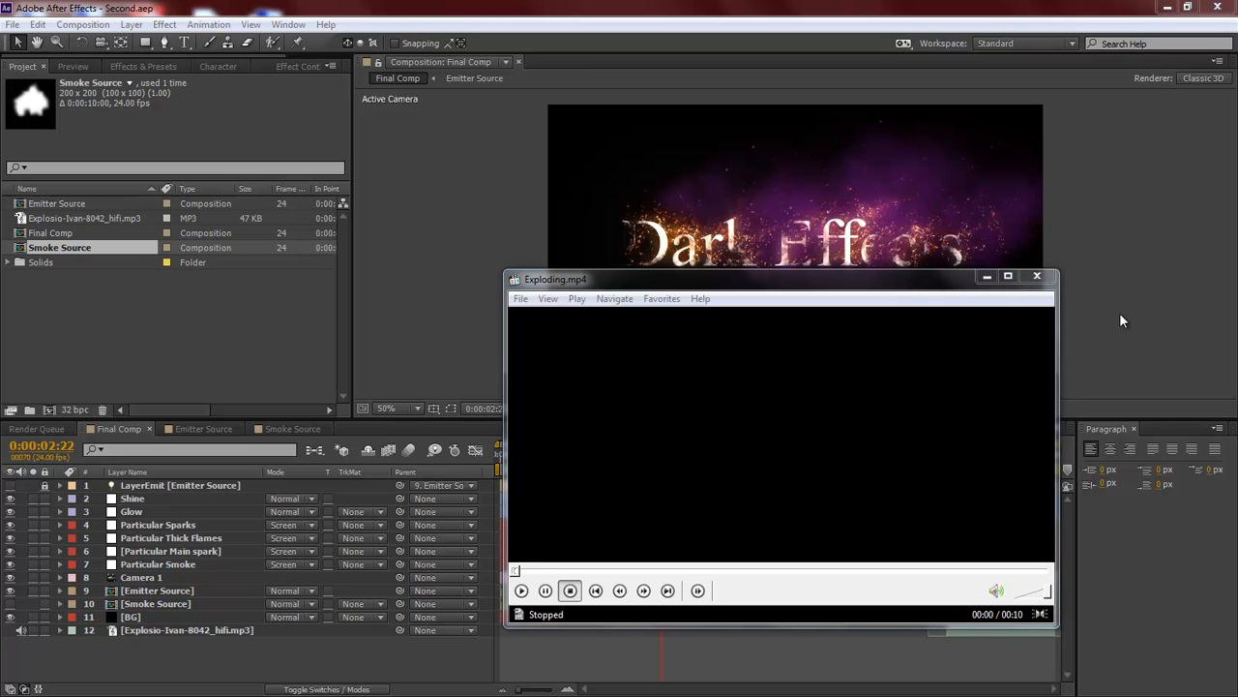
Move the Exploding.mp4 reference player aside, watch it, then close it to reveal Final Comp.
left_click_drag(677, 279, 697, 305)
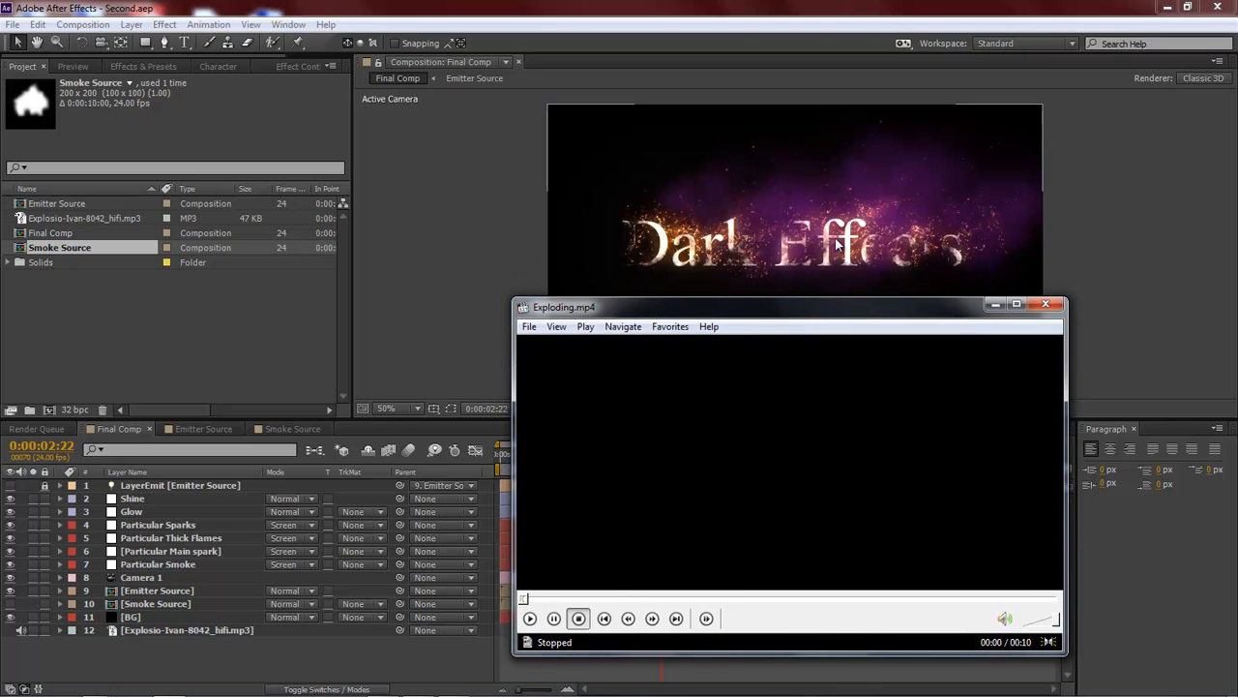
mouse_move(1093, 255)
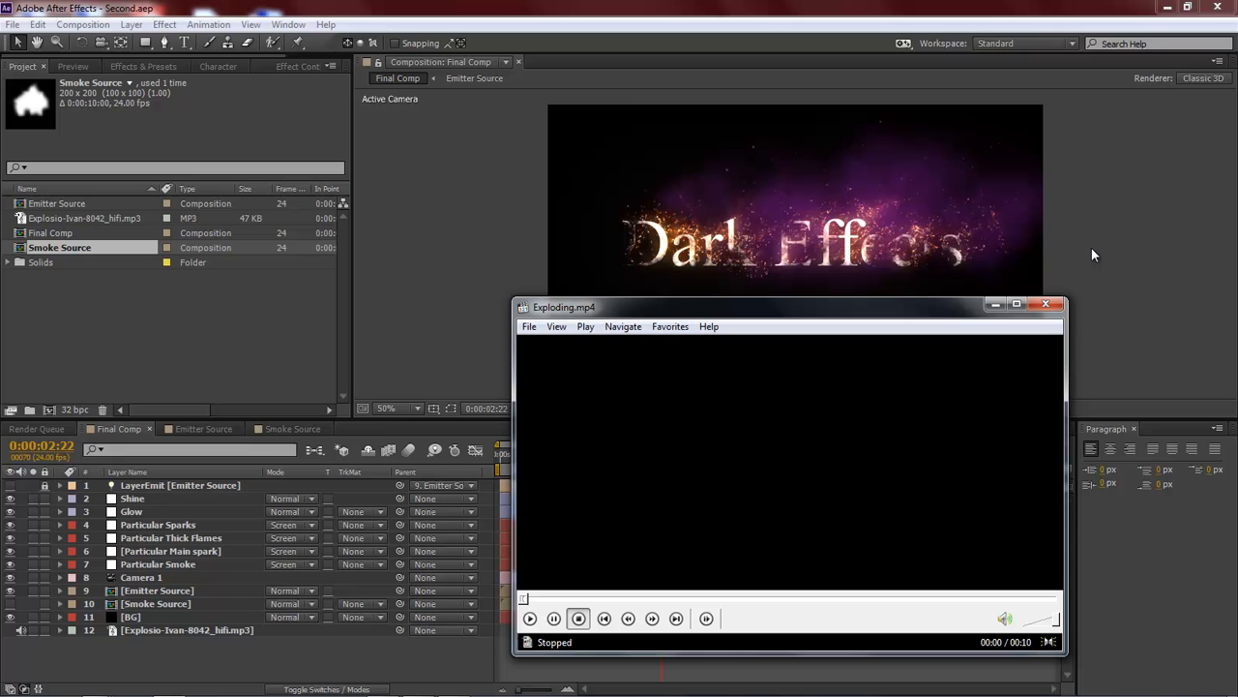
left_click(531, 619)
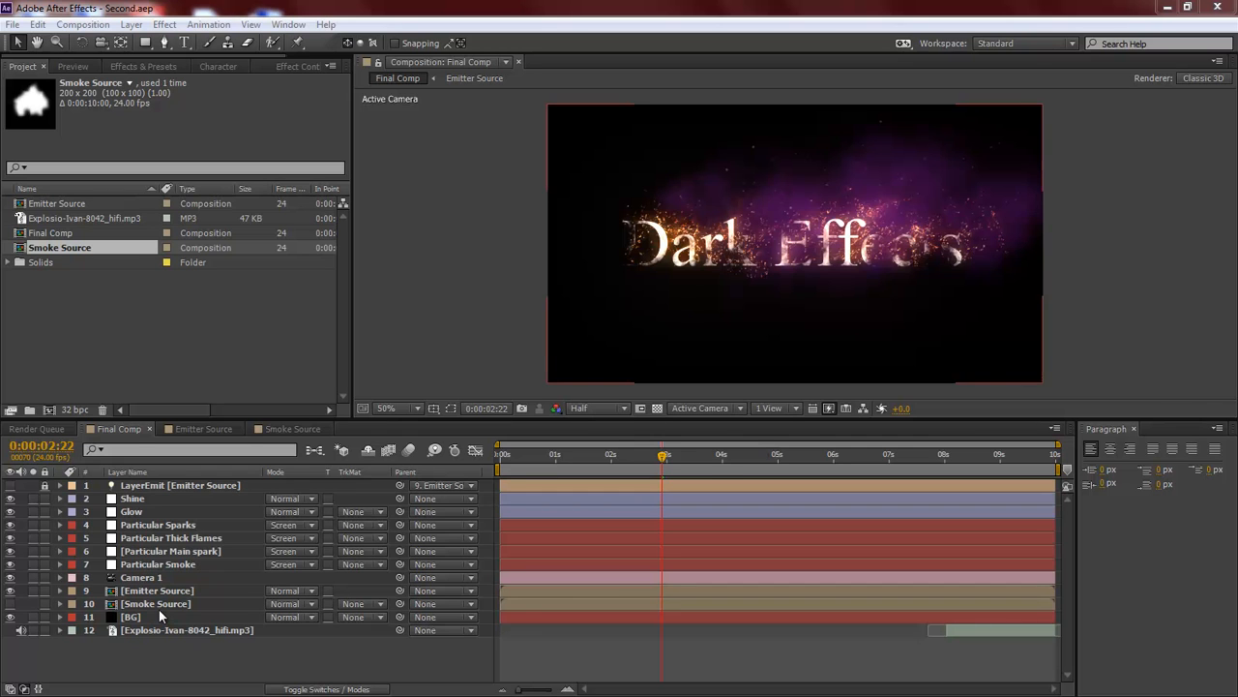
In the Emitter Source comp, reveal Animator 1's Blur and keyframe a starting blur value.
left_click(157, 591)
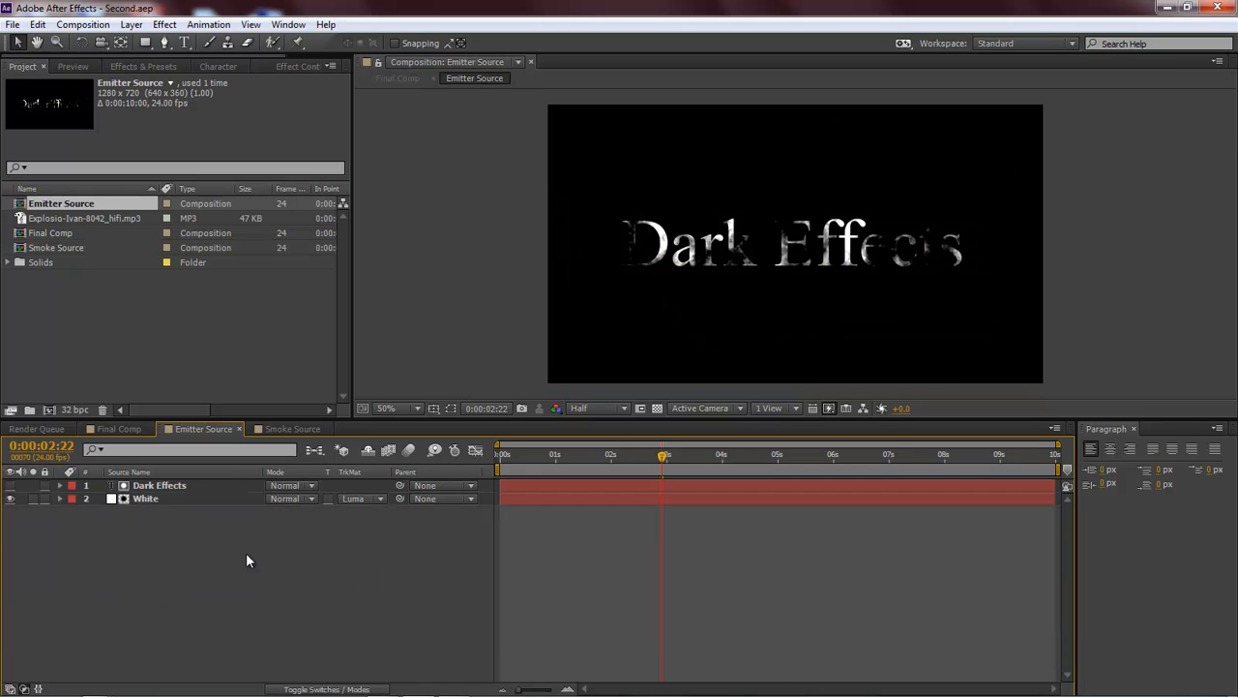
left_click(58, 483)
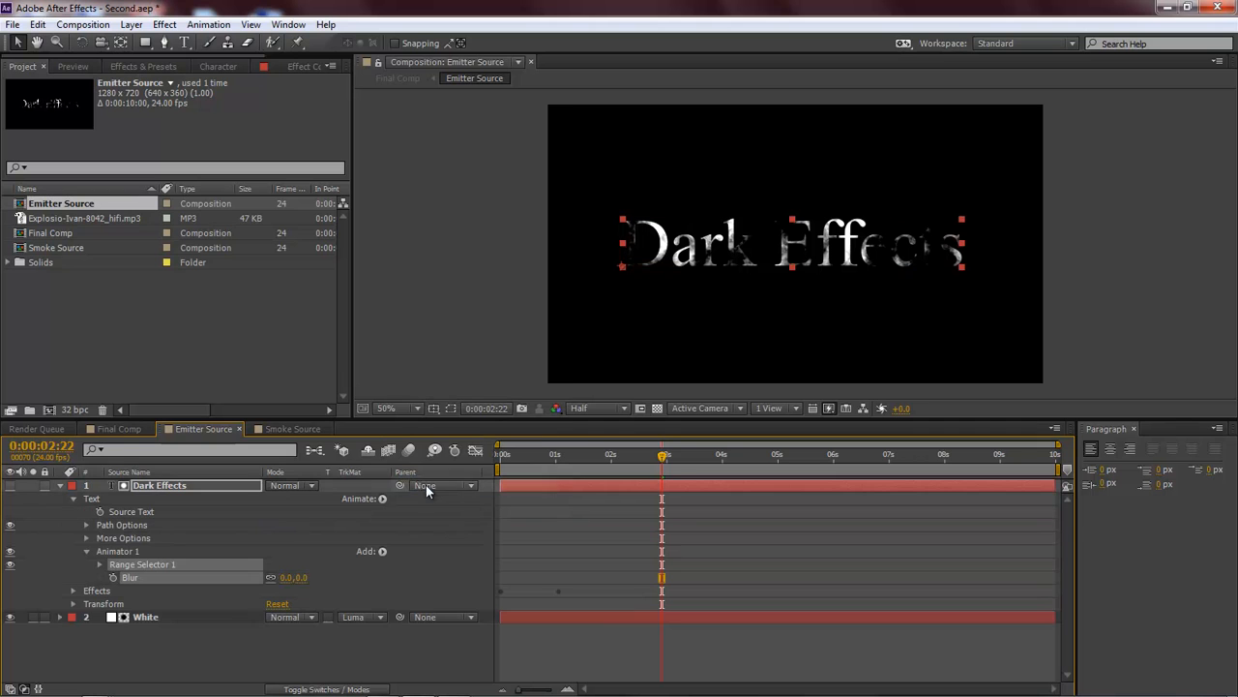
left_click(813, 453)
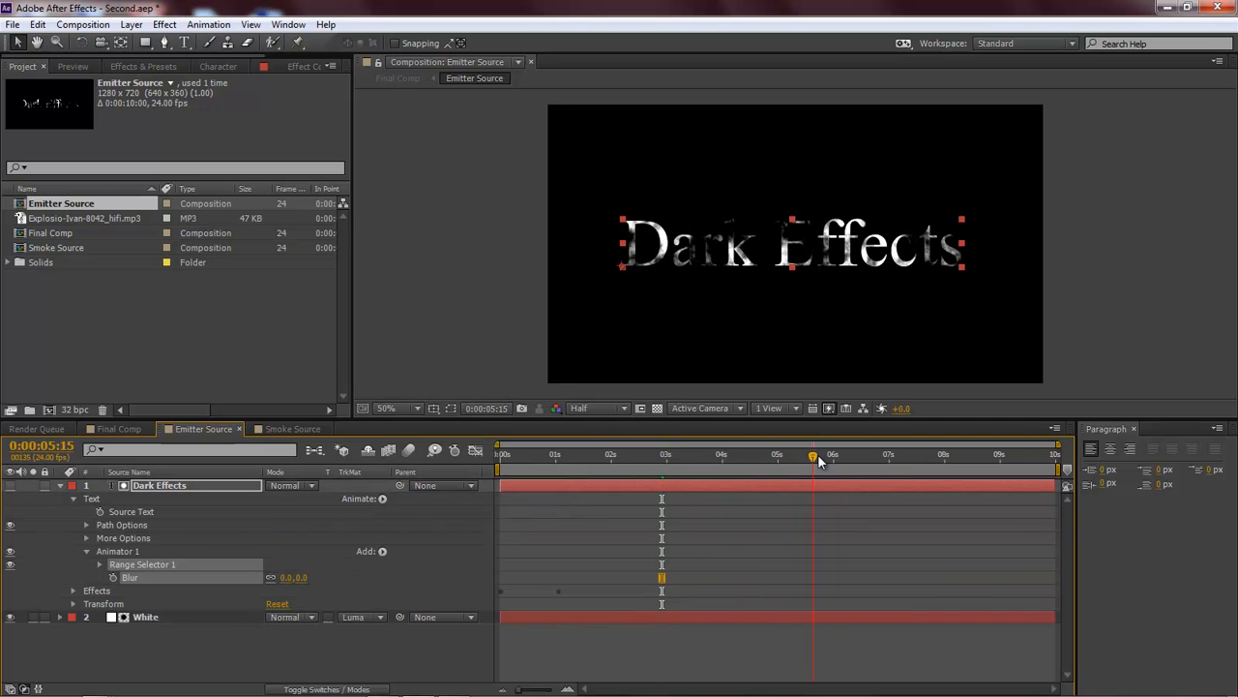
left_click_drag(813, 453, 889, 453)
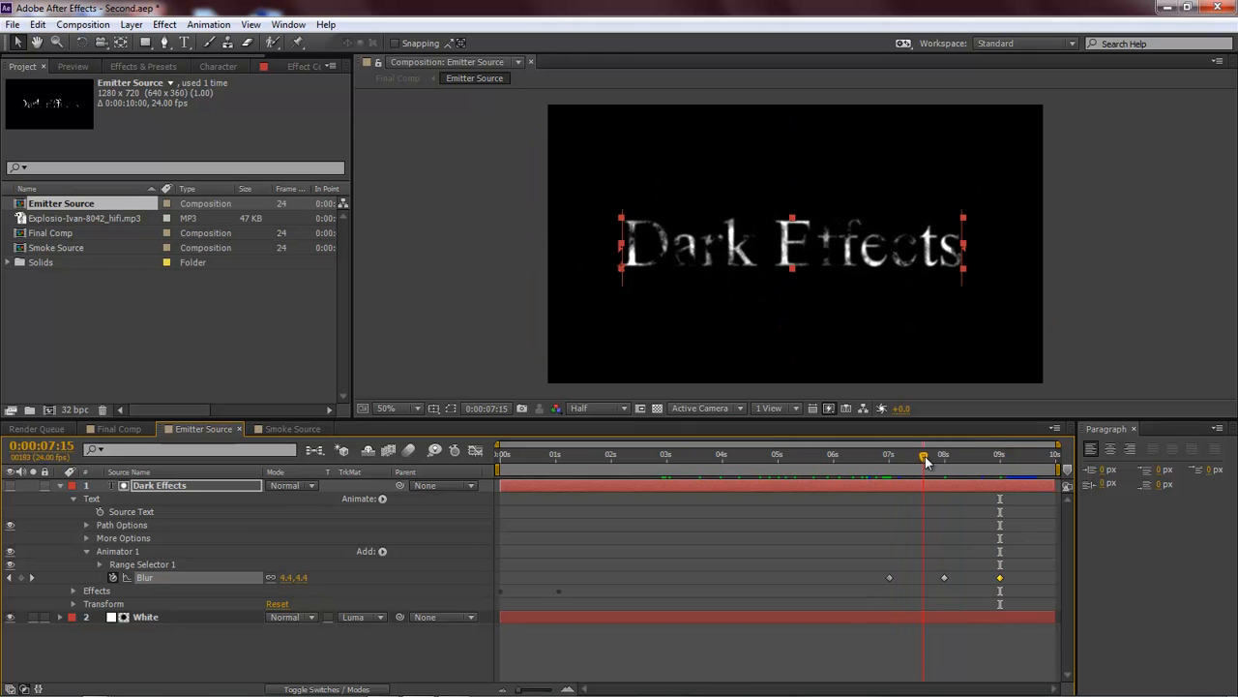
Raise the Blur to 240 near 9s so the text vanishes, then scrub back to check.
left_click_drag(925, 453, 945, 453)
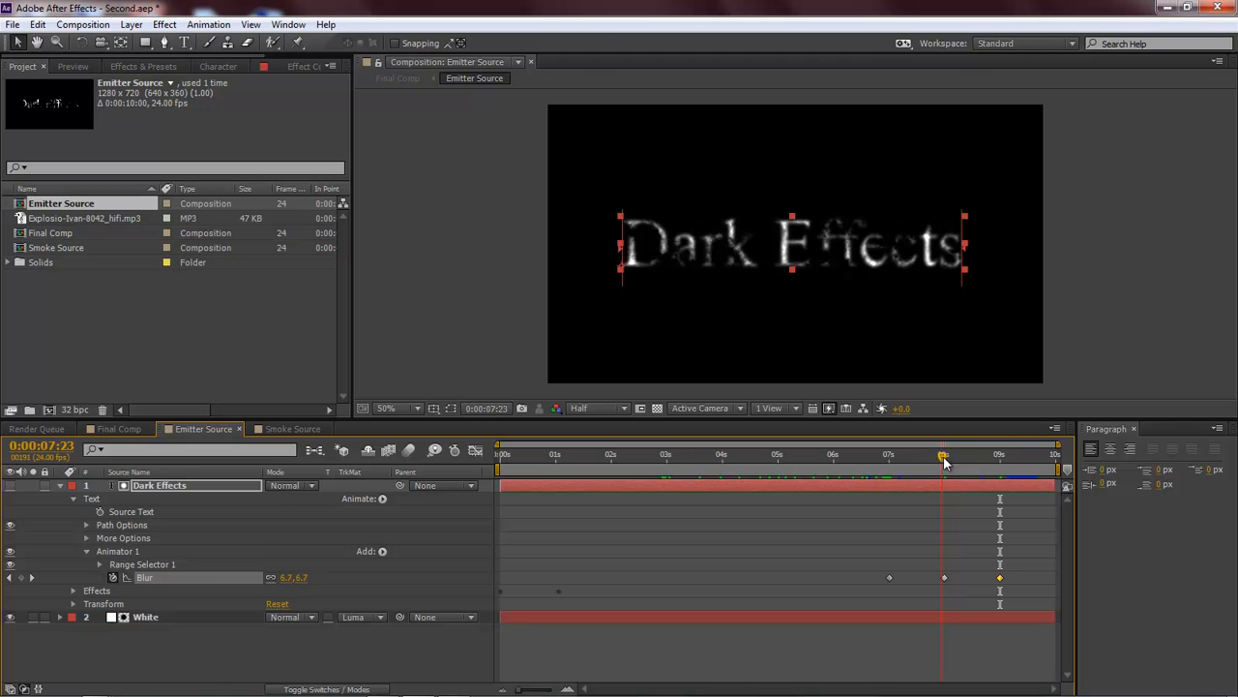
left_click_drag(944, 454, 963, 455)
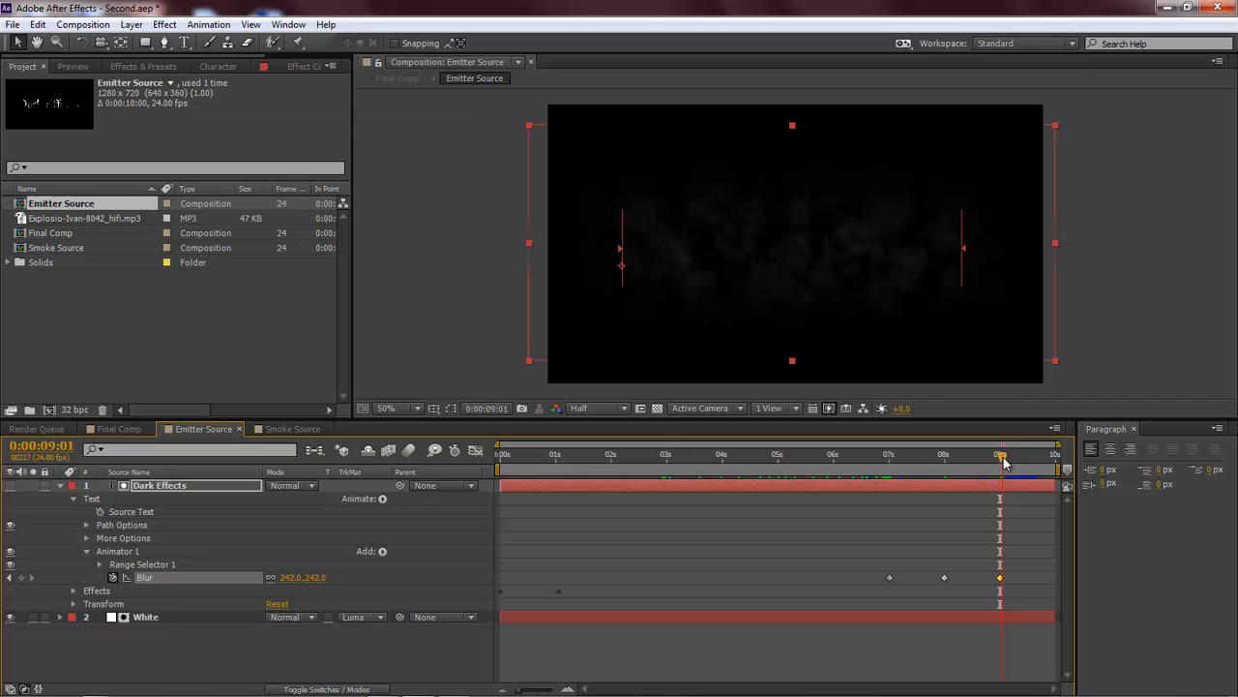
left_click_drag(1002, 457, 994, 456)
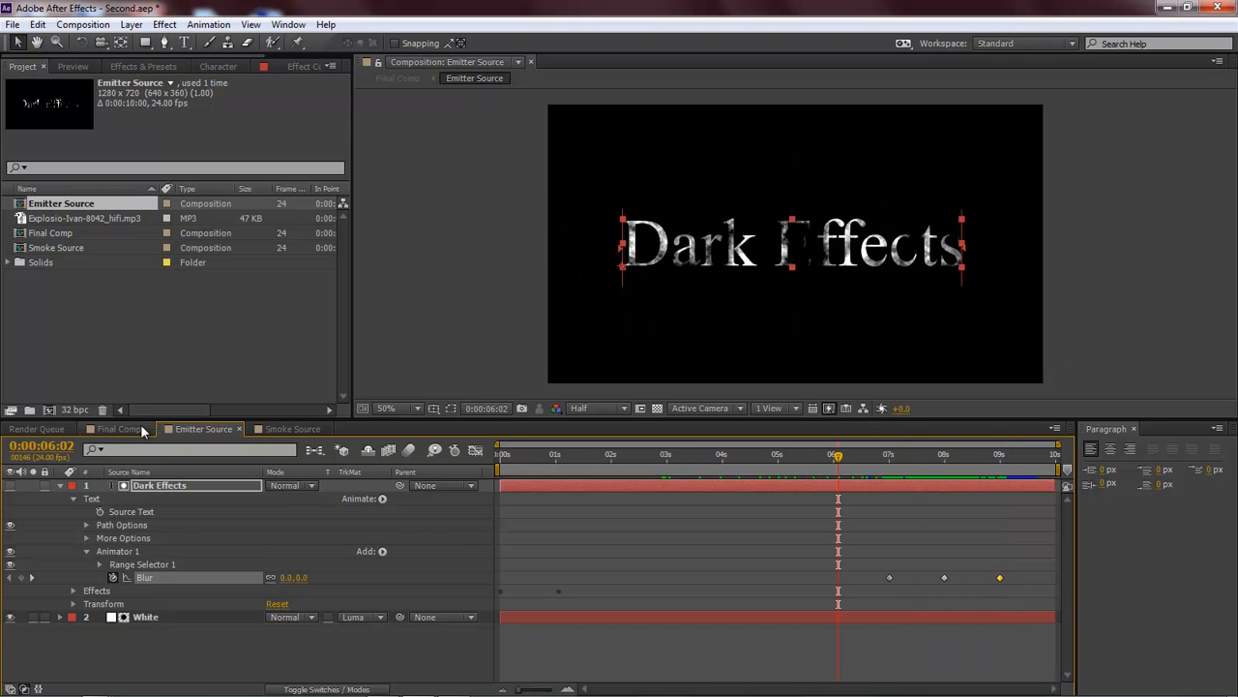
Back in Final Comp at Third resolution, scrub to where the text bursts into pink smoke.
left_click(118, 430)
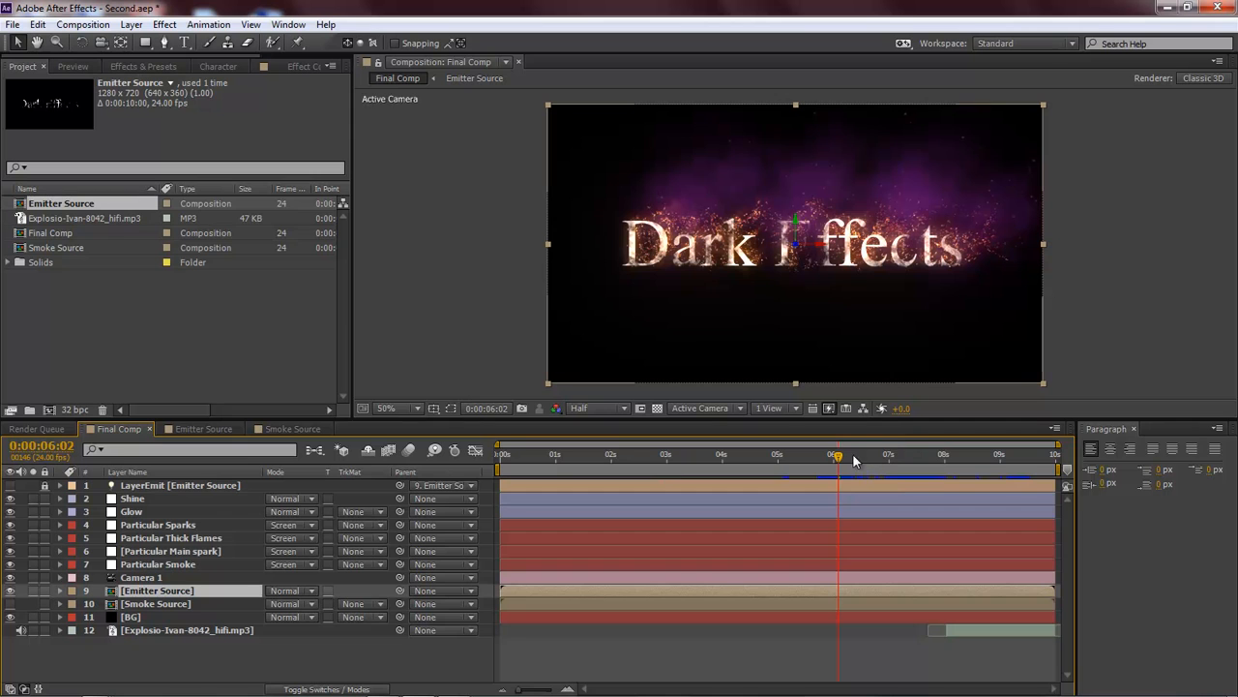
left_click(596, 407)
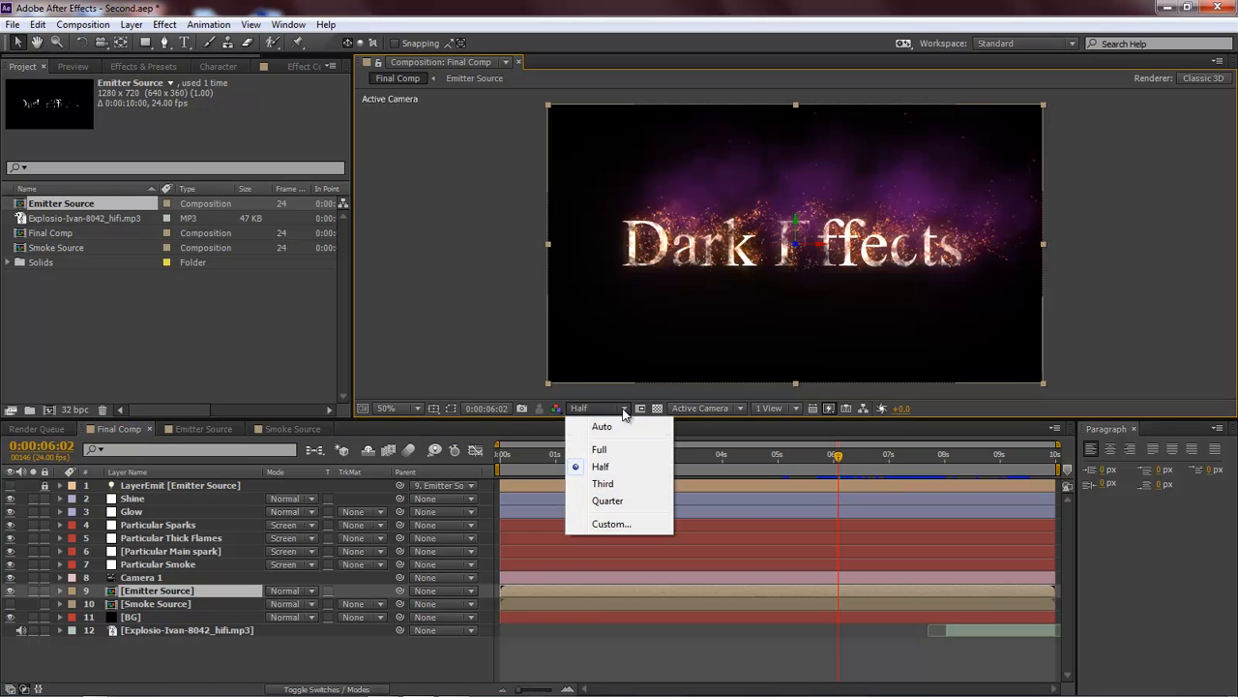
left_click(604, 484)
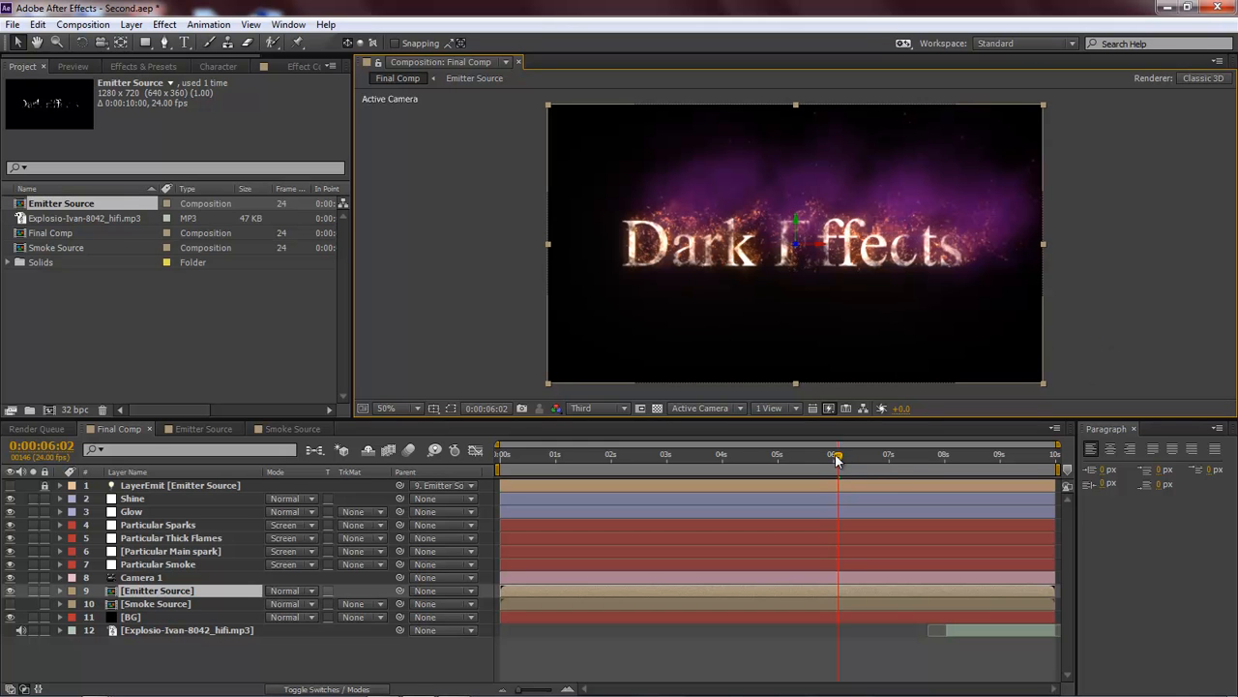
left_click_drag(836, 457, 882, 456)
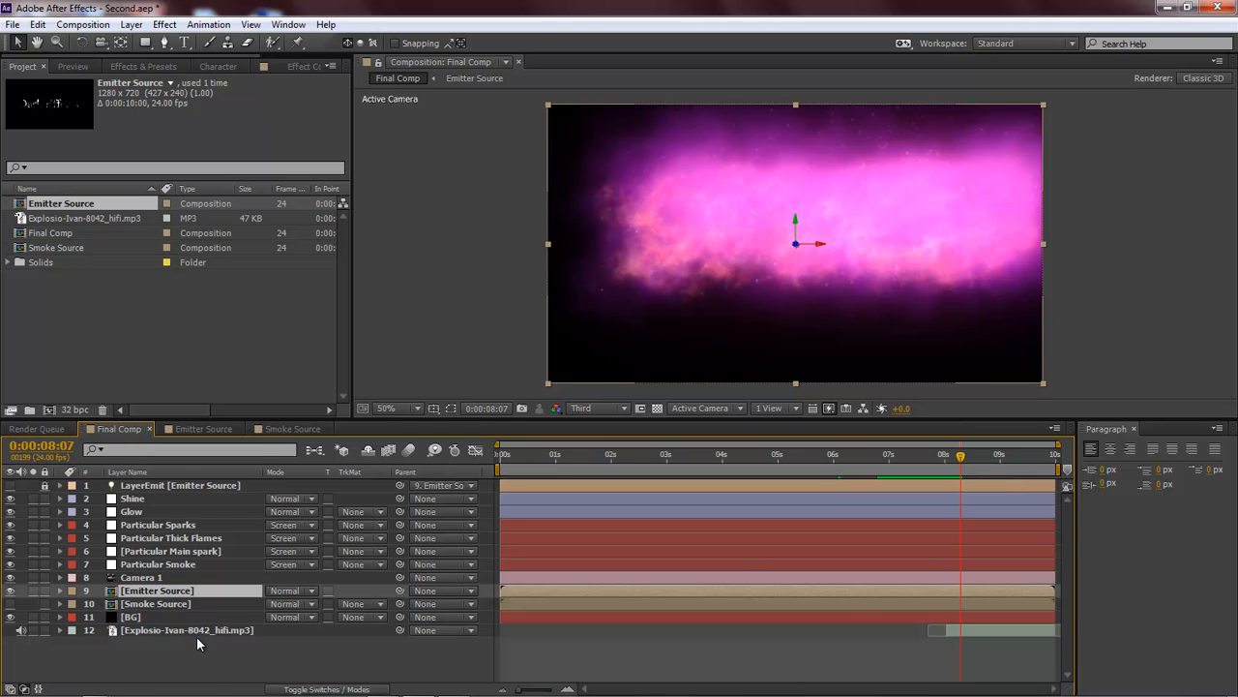
mouse_move(205, 636)
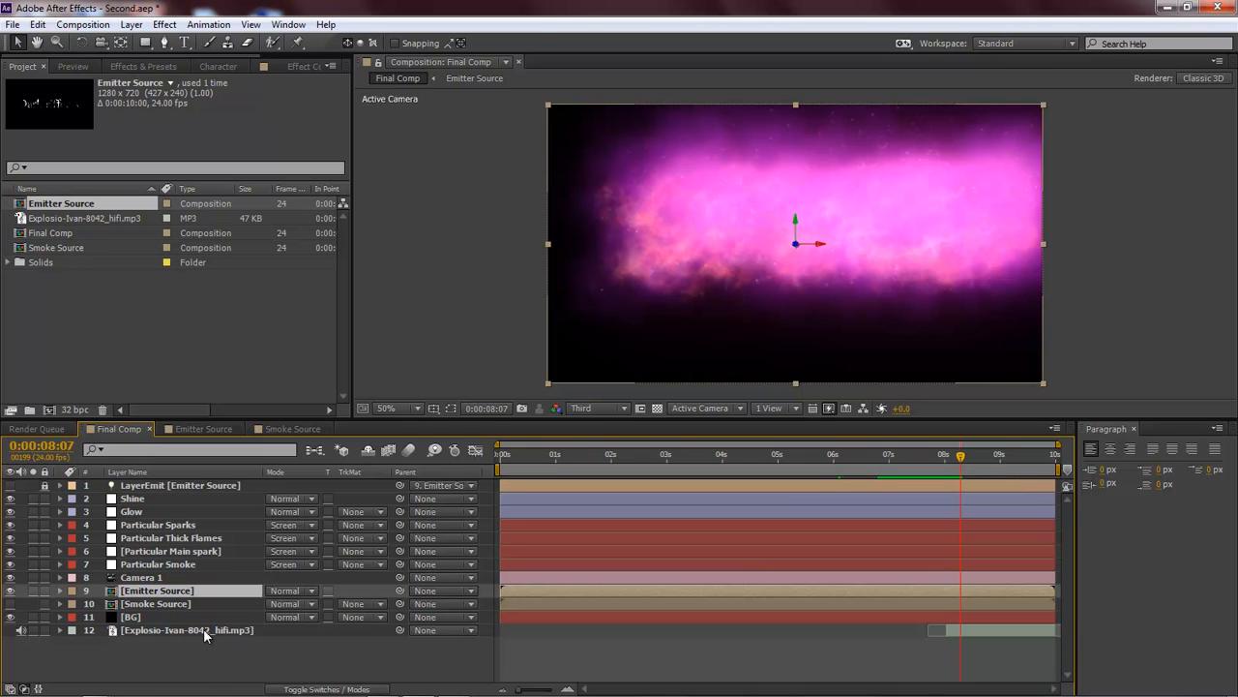